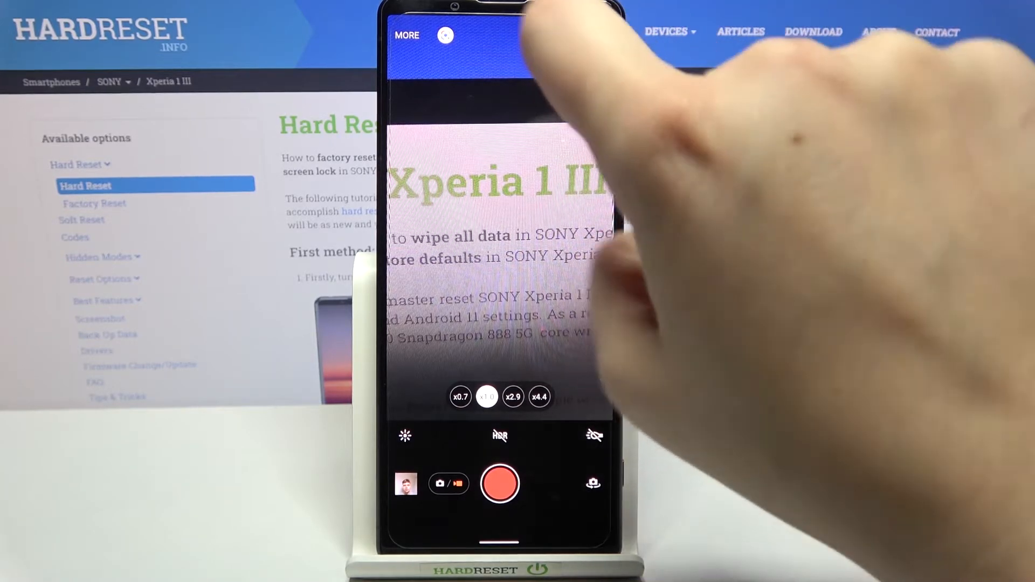
Open the camera settings menu from the gear icon on the camera screen
click(406, 35)
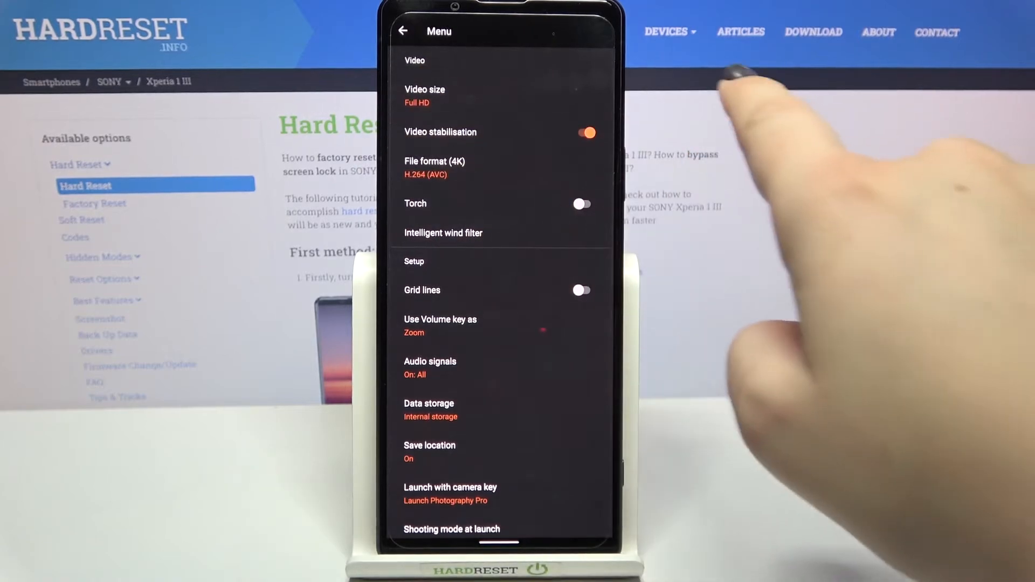
Set the video size to 1080x1080 (1:1) instead of Full HD
click(425, 96)
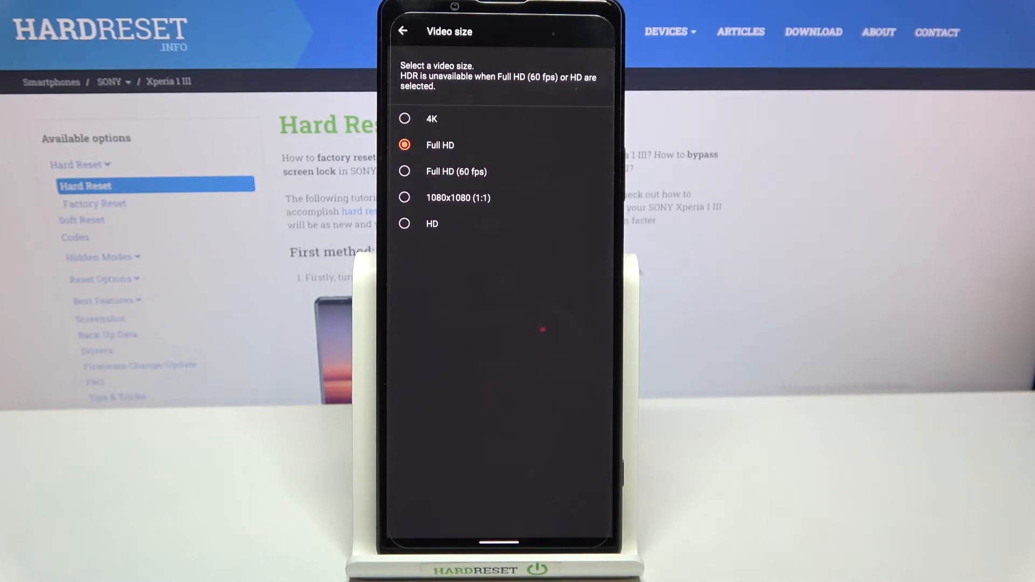
click(405, 197)
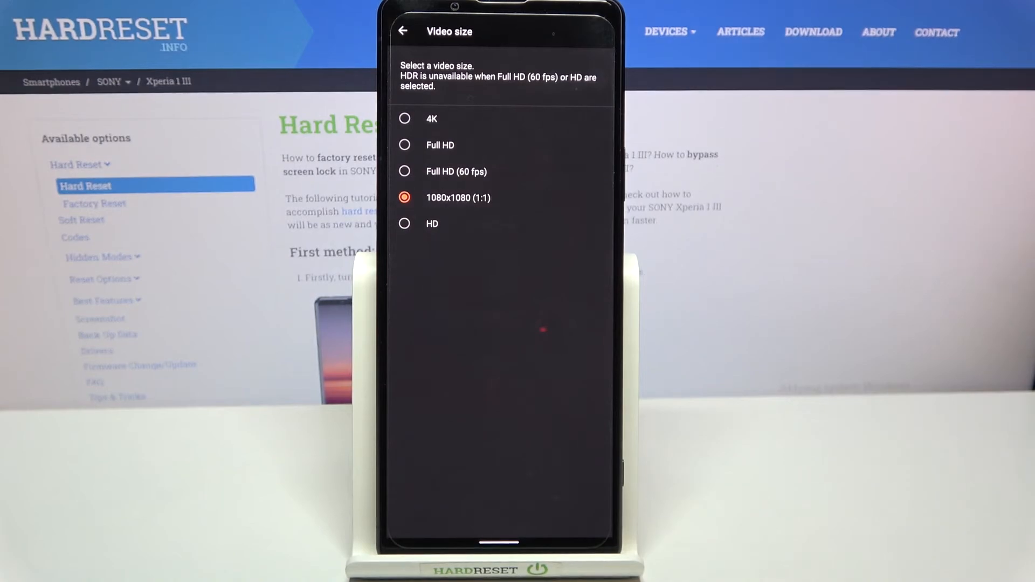